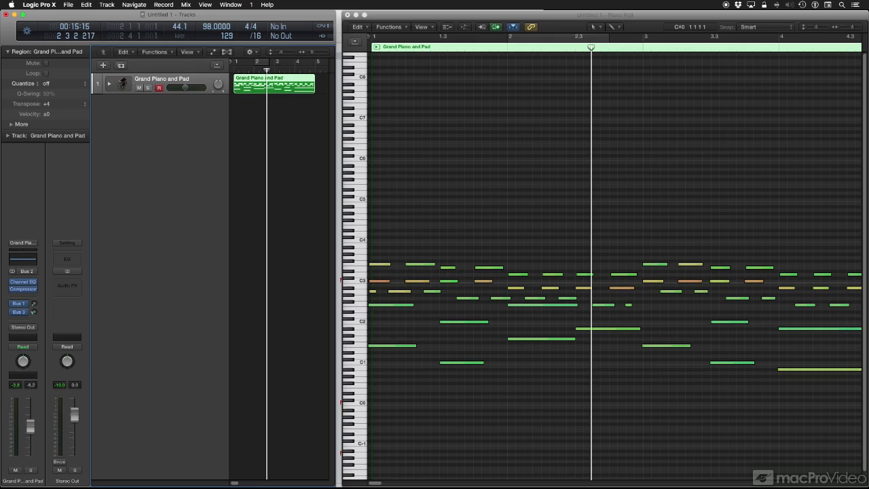
mouse_move(105, 97)
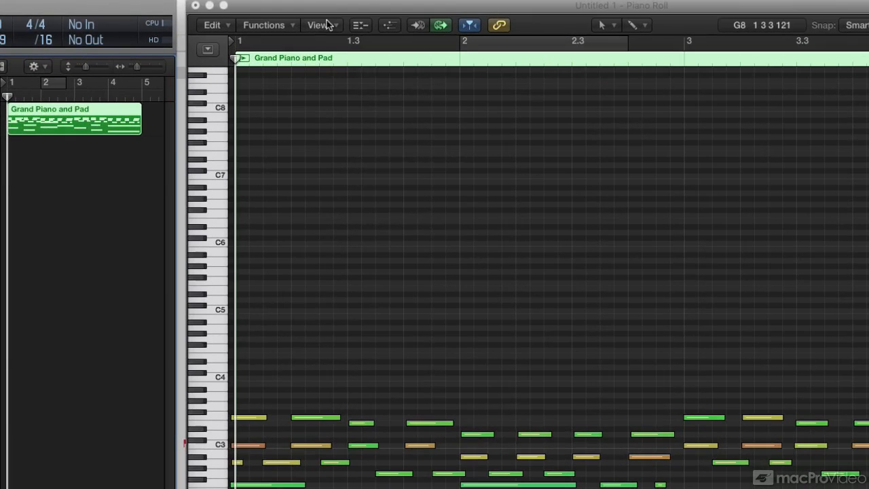
Step: Open the Piano Roll's View menu to reveal the unticked Region Transpose option
left_click(318, 25)
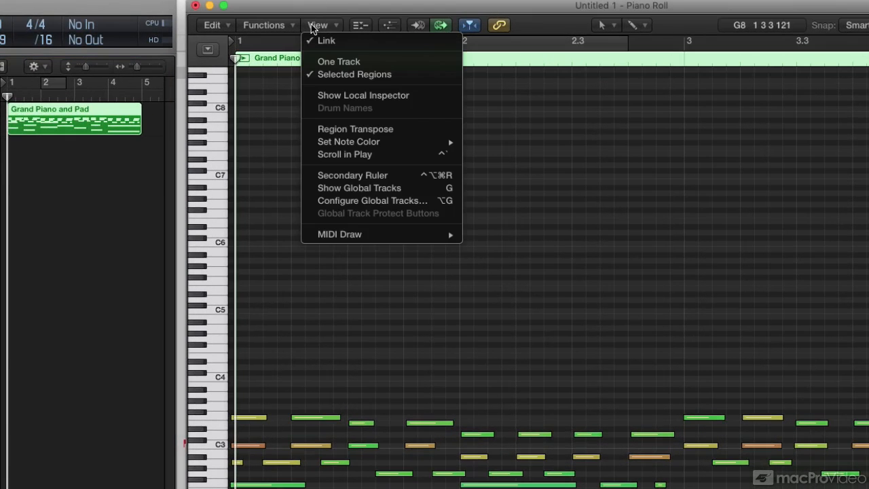
mouse_move(355, 129)
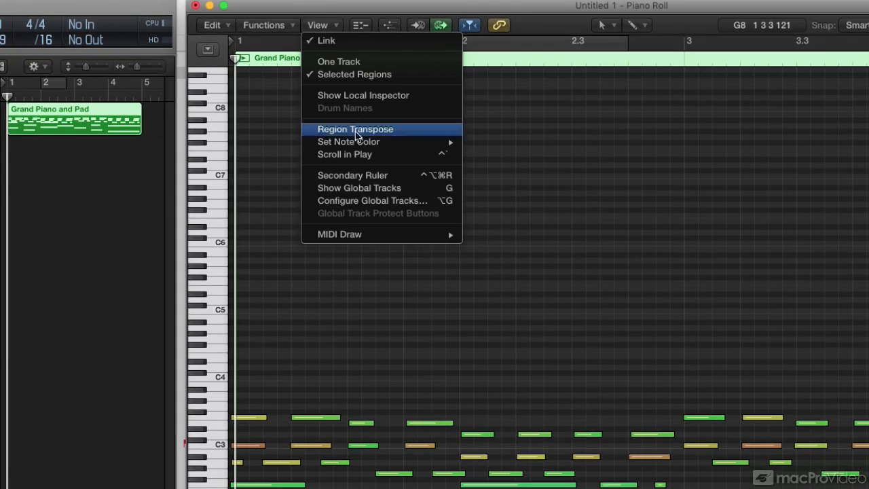